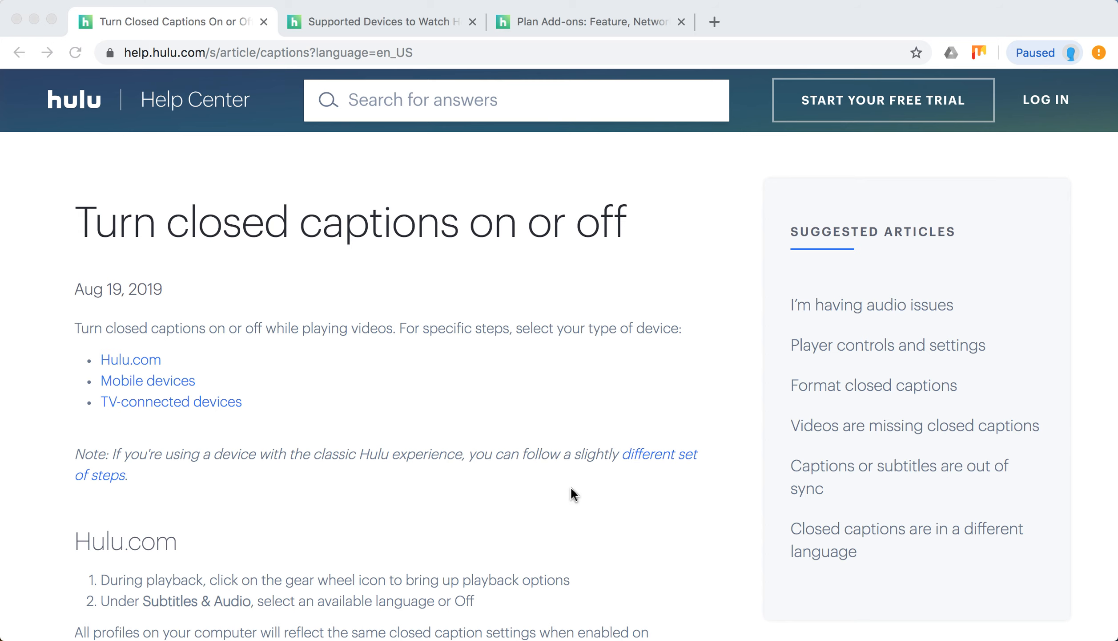
scroll("down", 3)
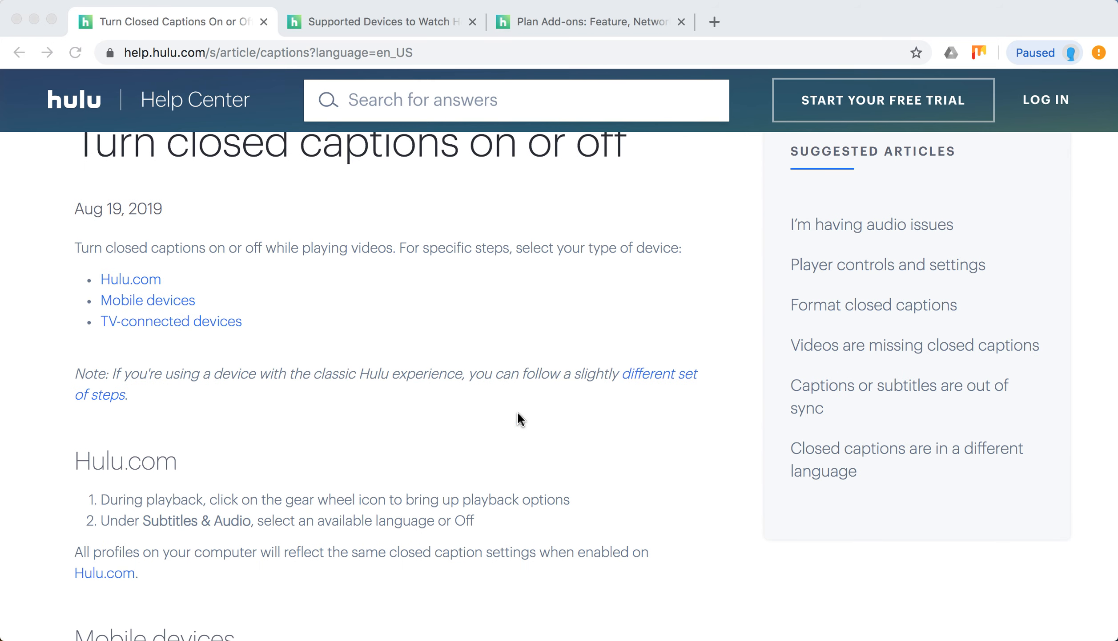
mouse_move(382, 364)
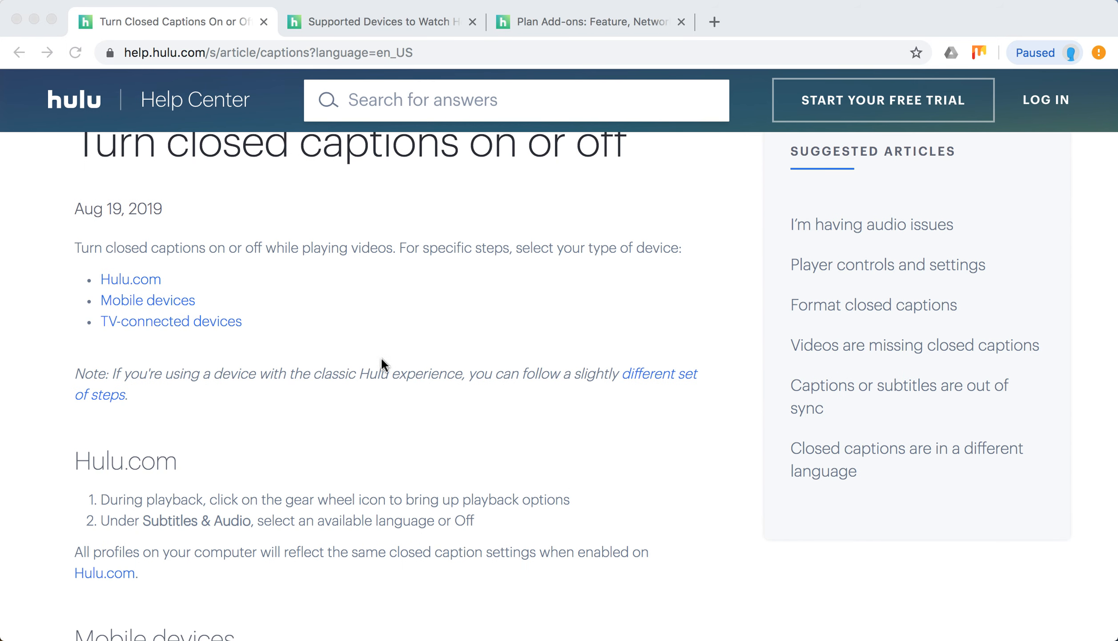
mouse_move(357, 367)
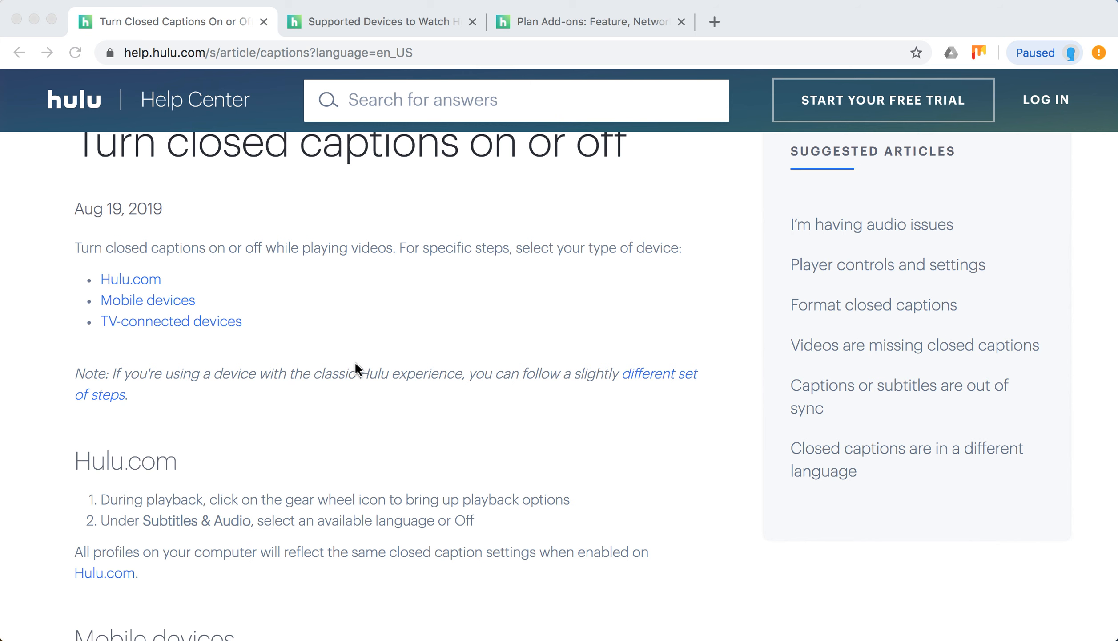
scroll("down", 3)
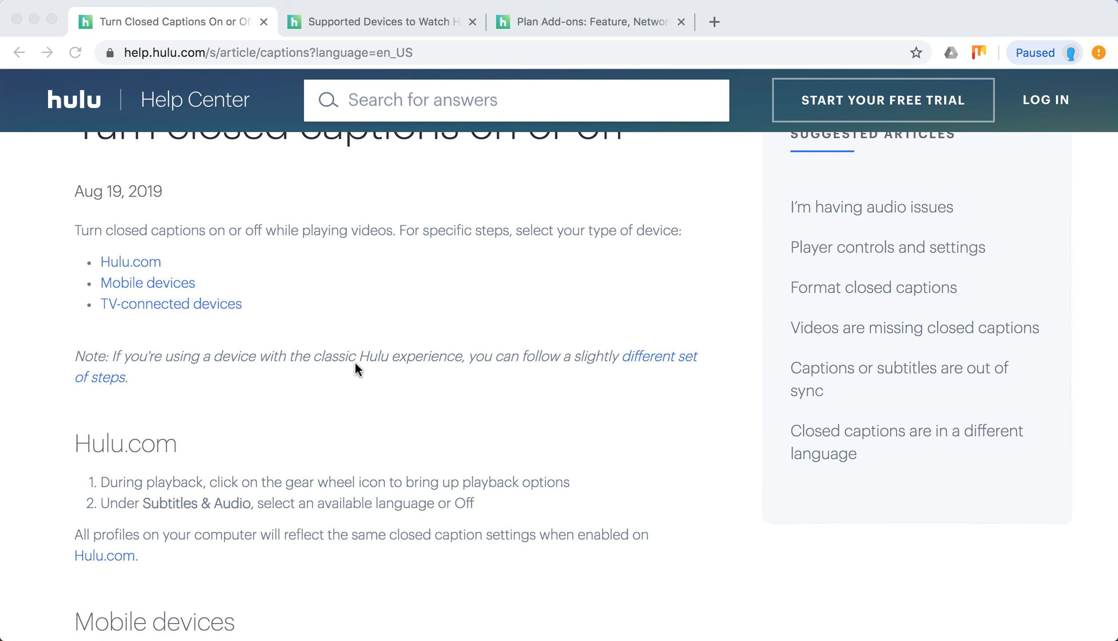
scroll("down", 3)
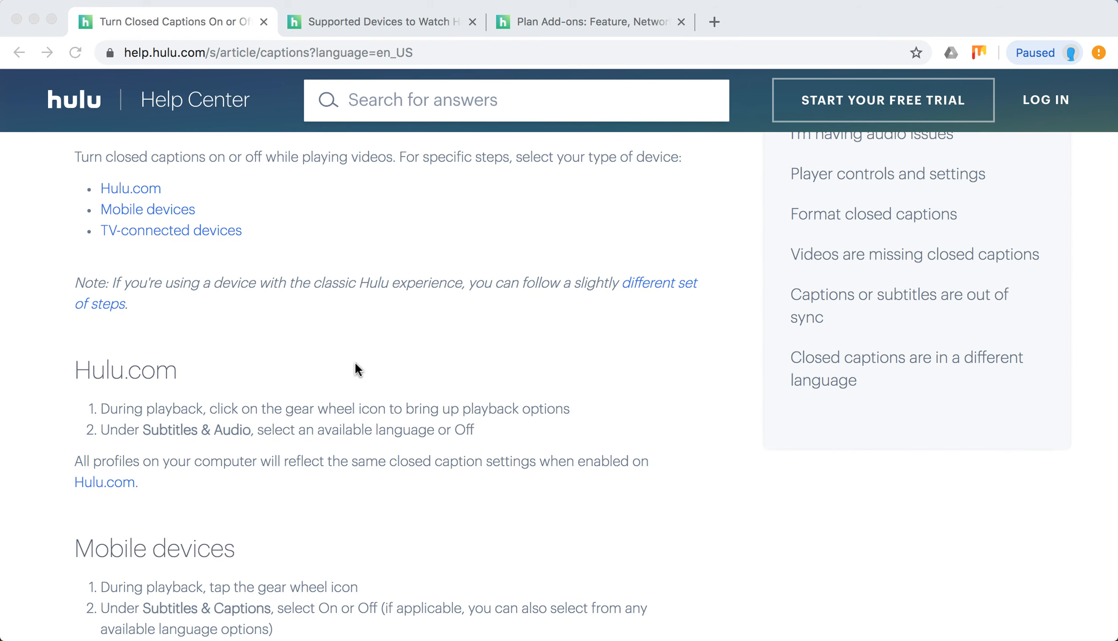
scroll("down", 3)
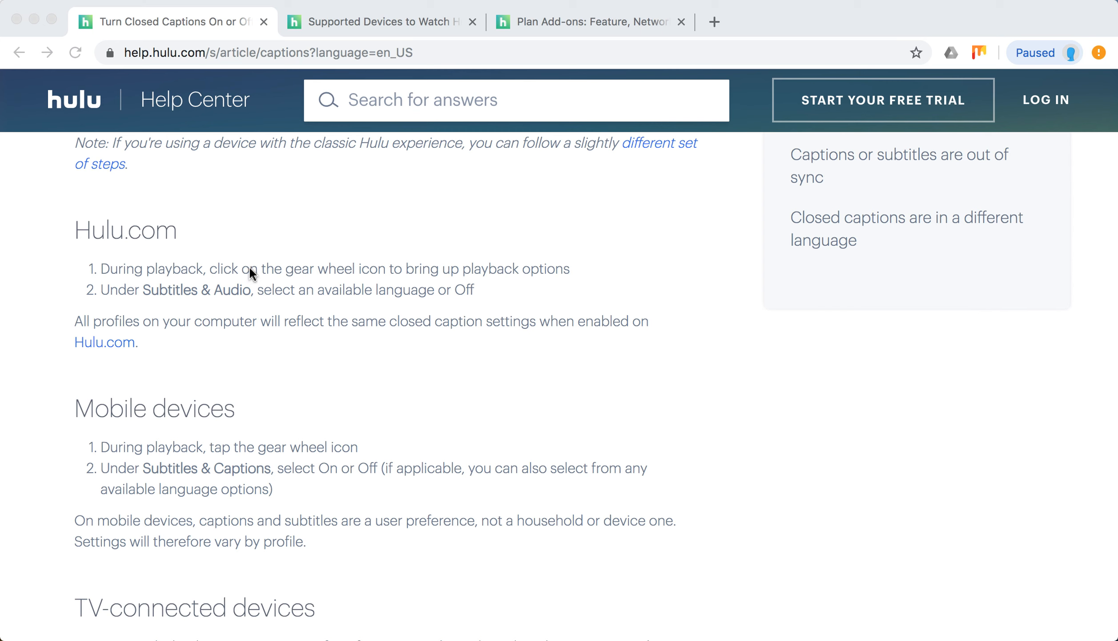
mouse_move(569, 297)
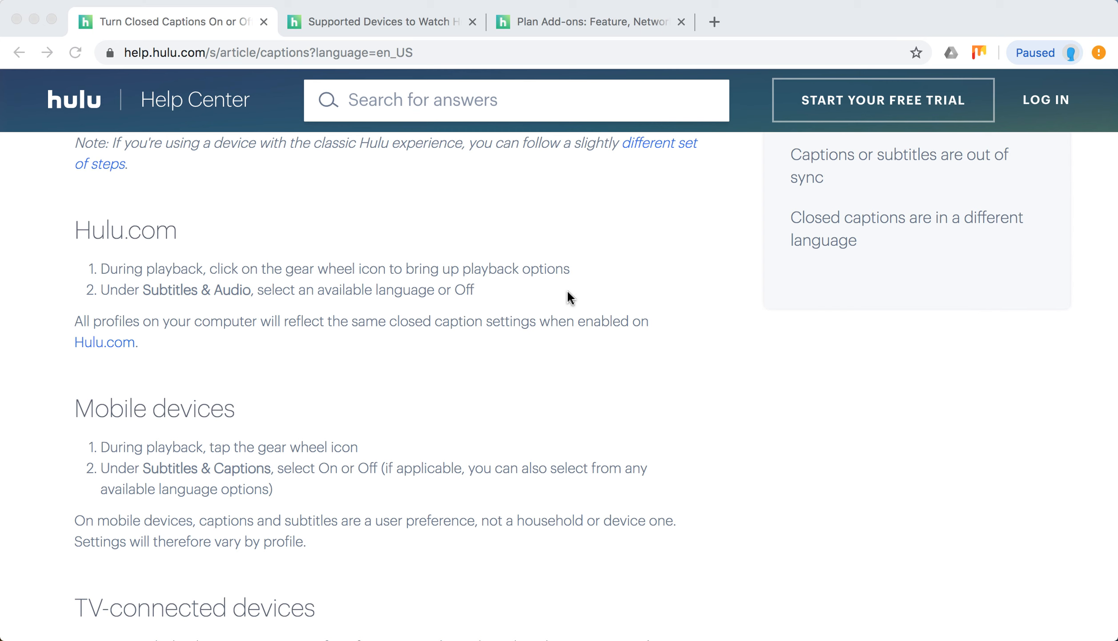
mouse_move(568, 298)
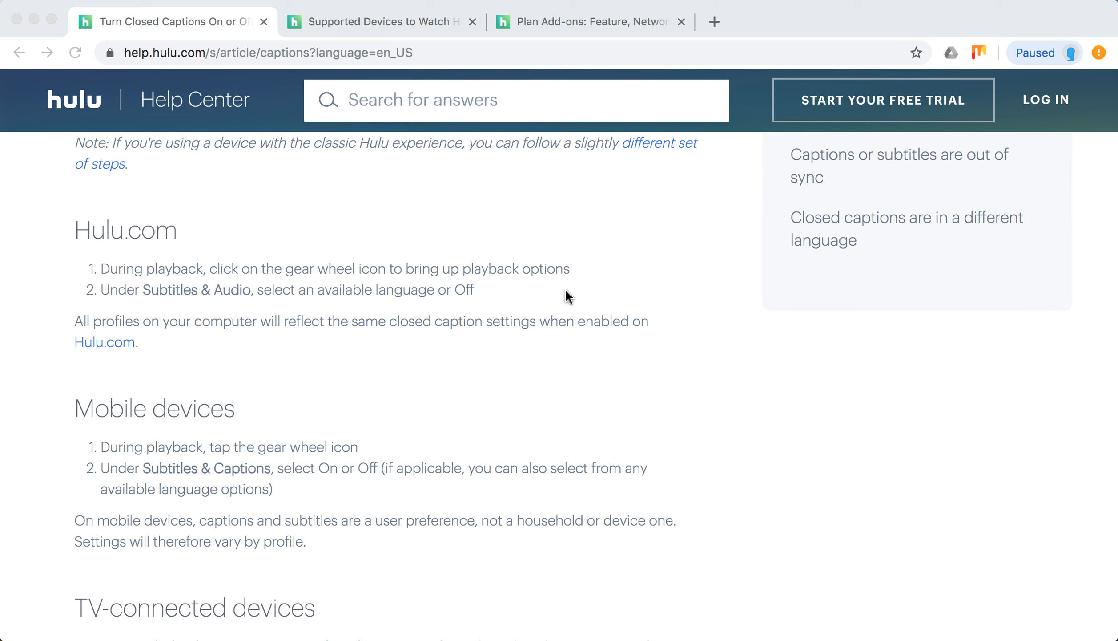
mouse_move(219, 307)
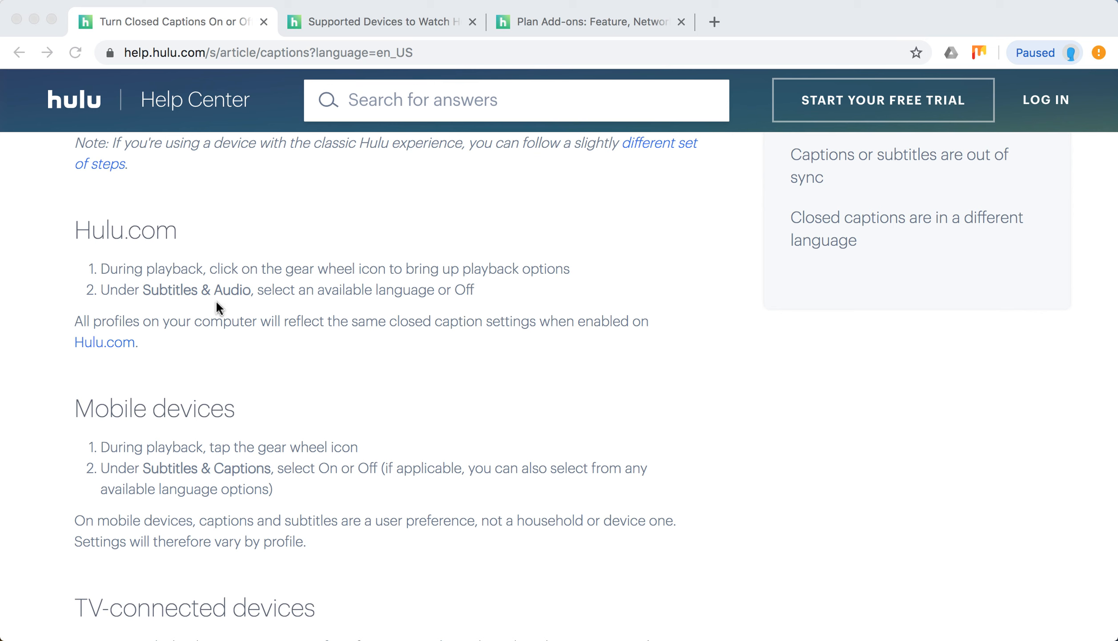
mouse_move(228, 309)
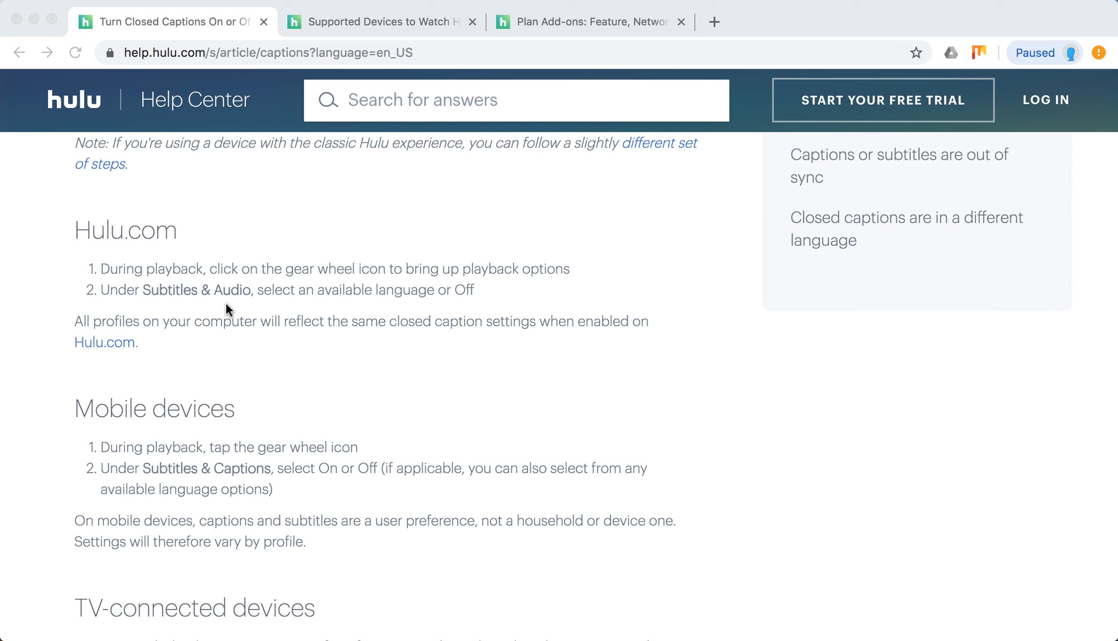
mouse_move(411, 378)
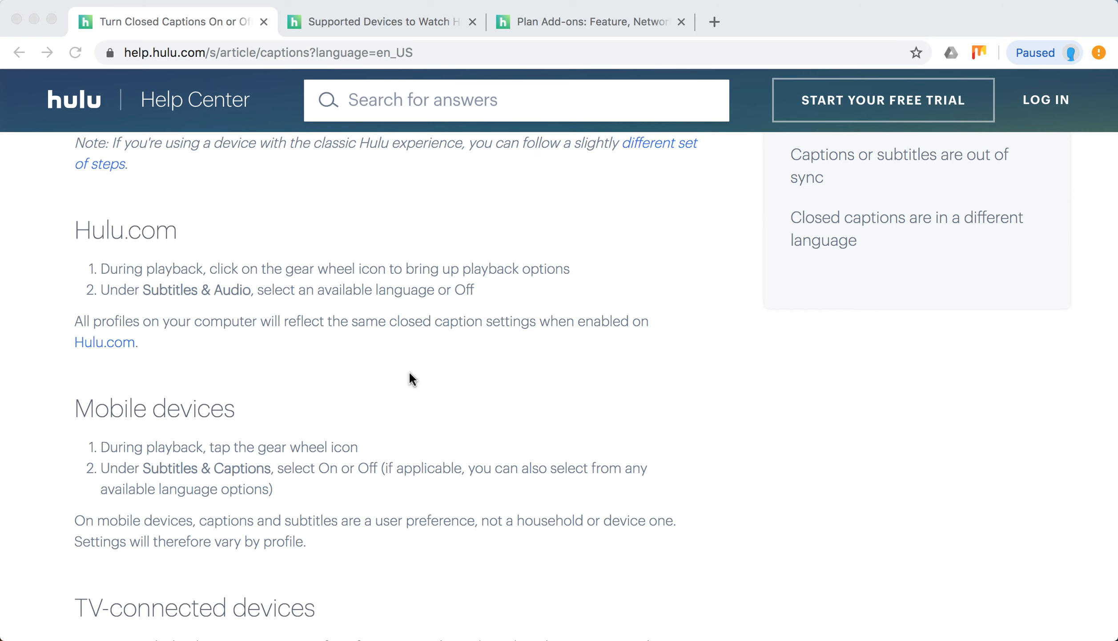
scroll("down", 3)
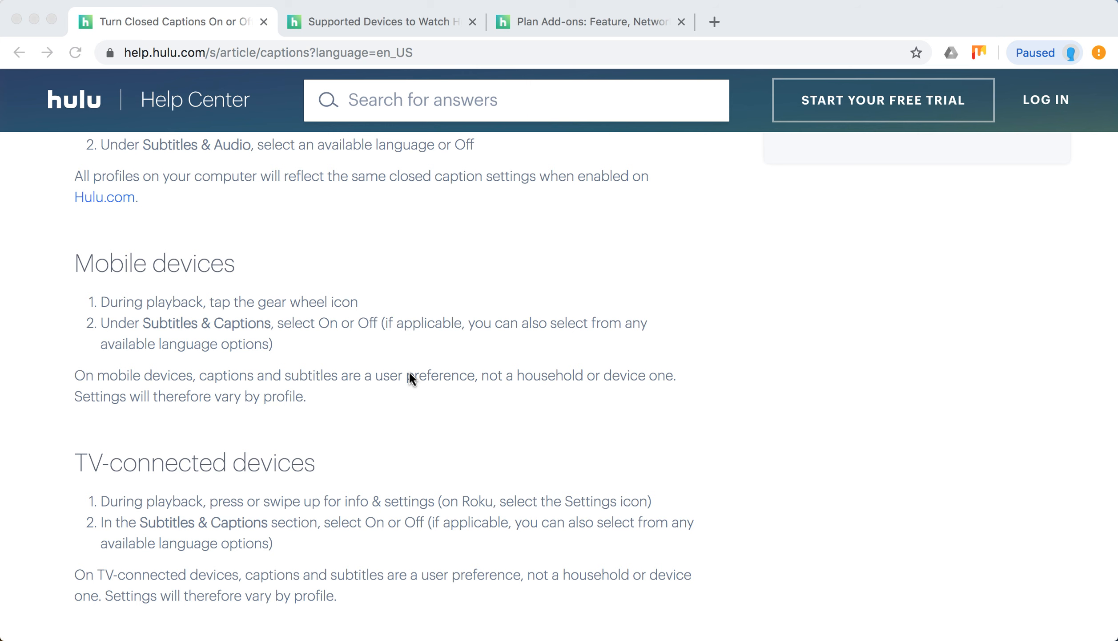
scroll("down", 3)
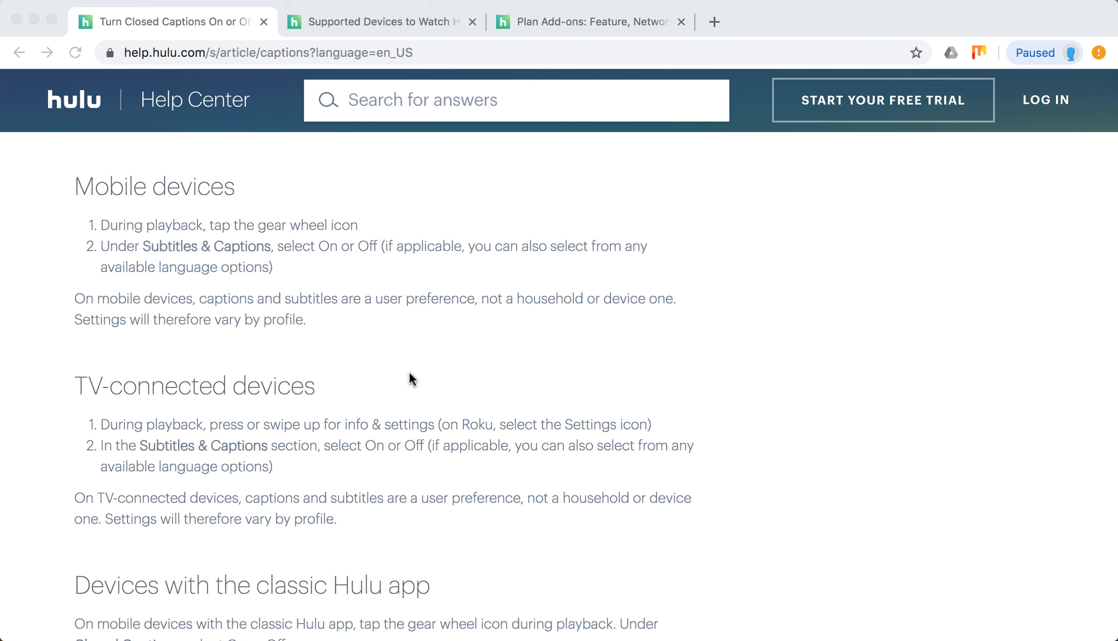
scroll("down", 3)
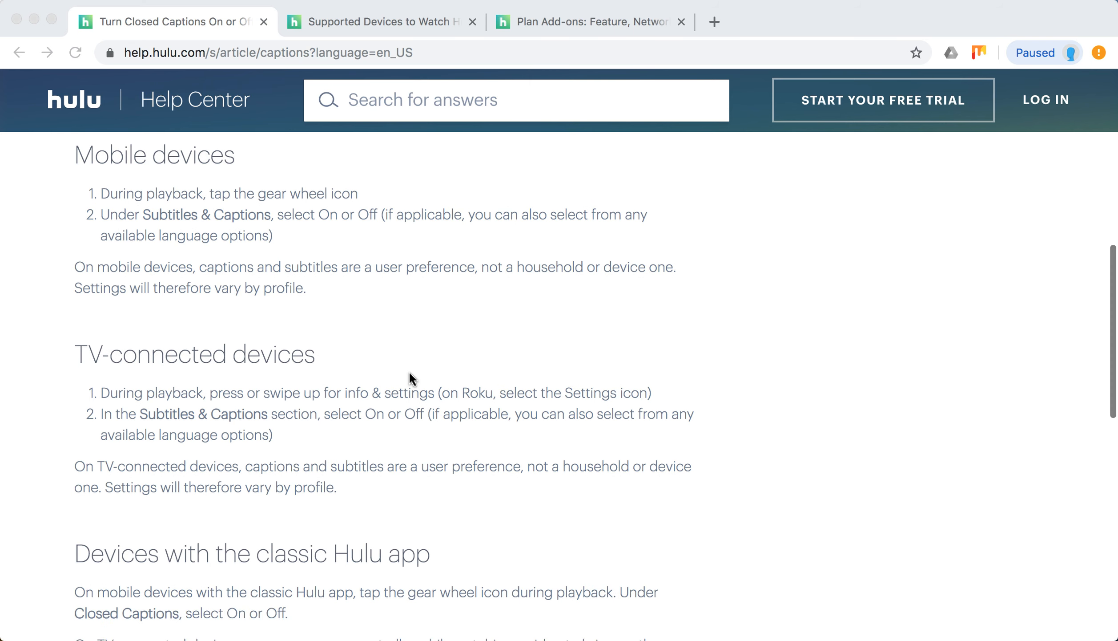
scroll("down", 3)
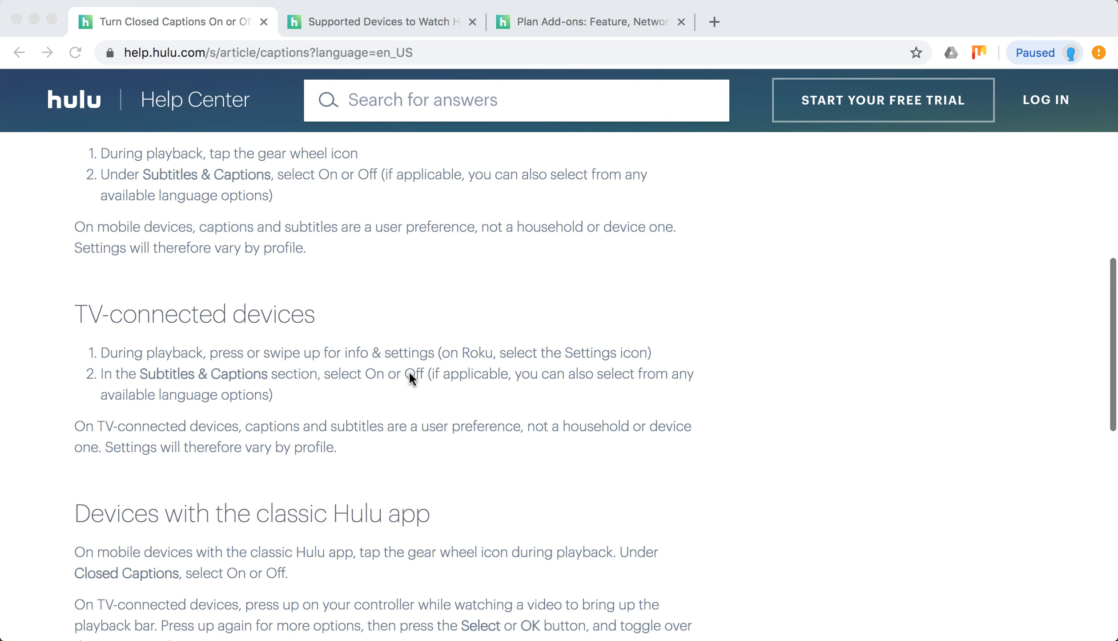
scroll("down", 3)
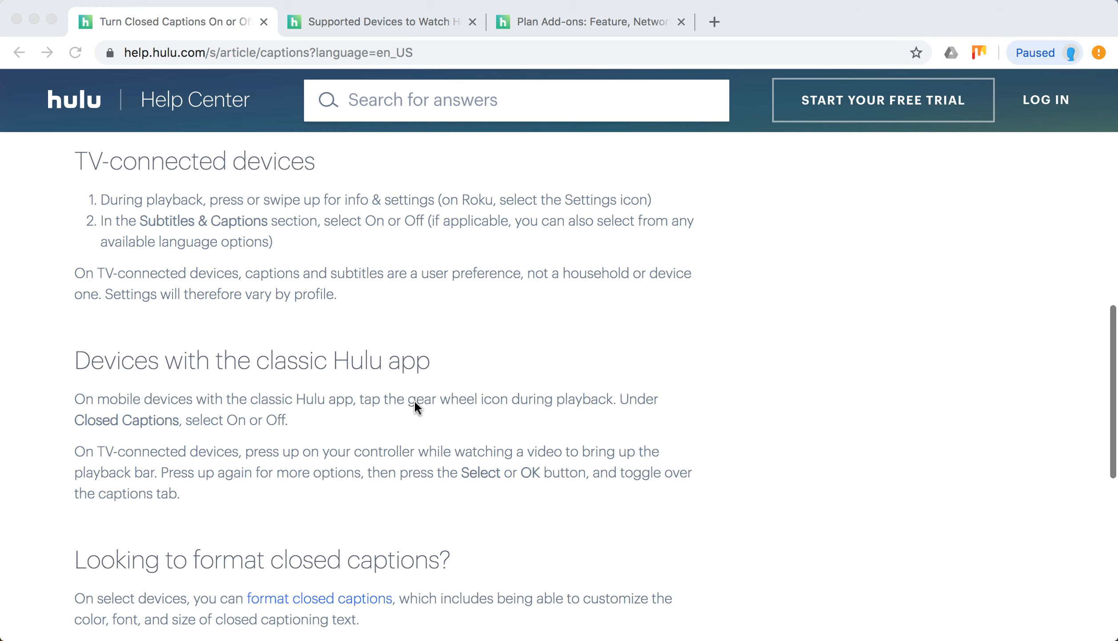
scroll("down", 3)
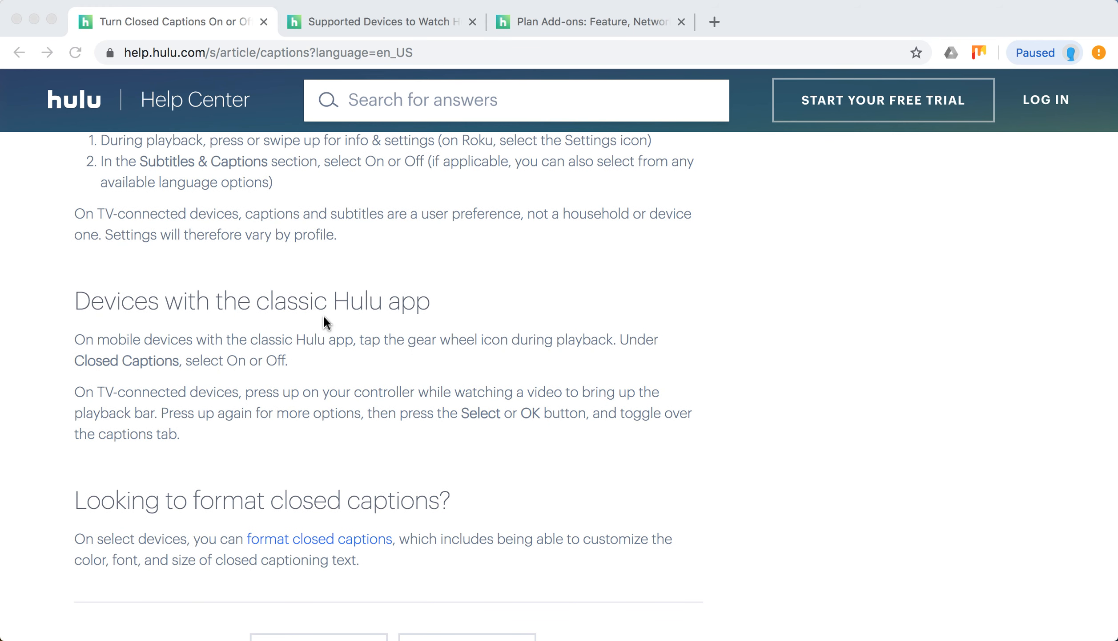
mouse_move(500, 362)
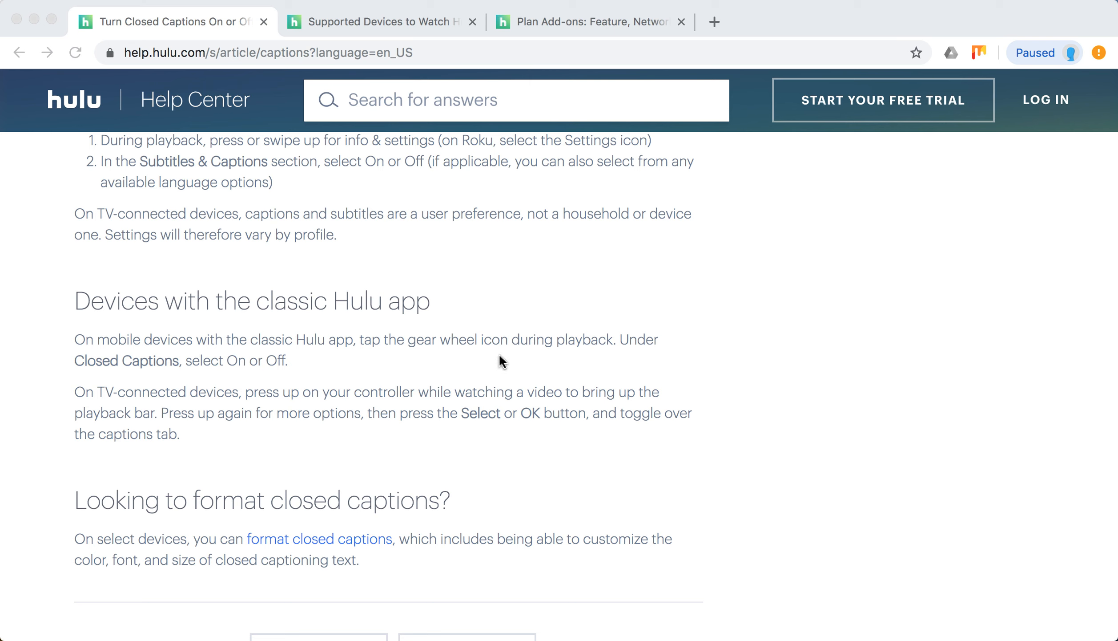
mouse_move(271, 373)
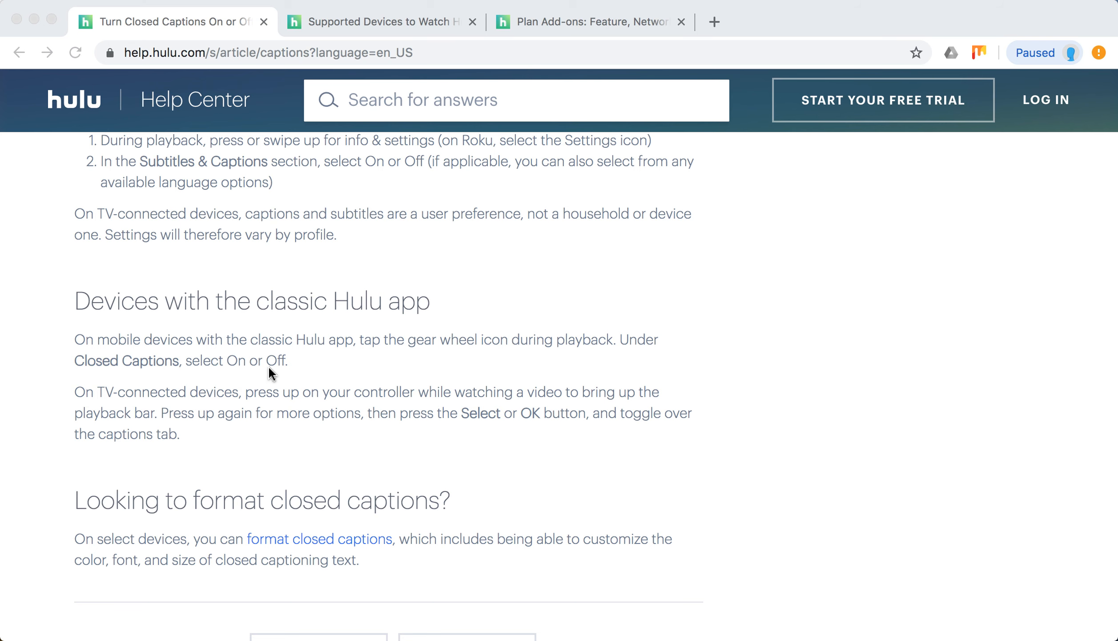
mouse_move(384, 378)
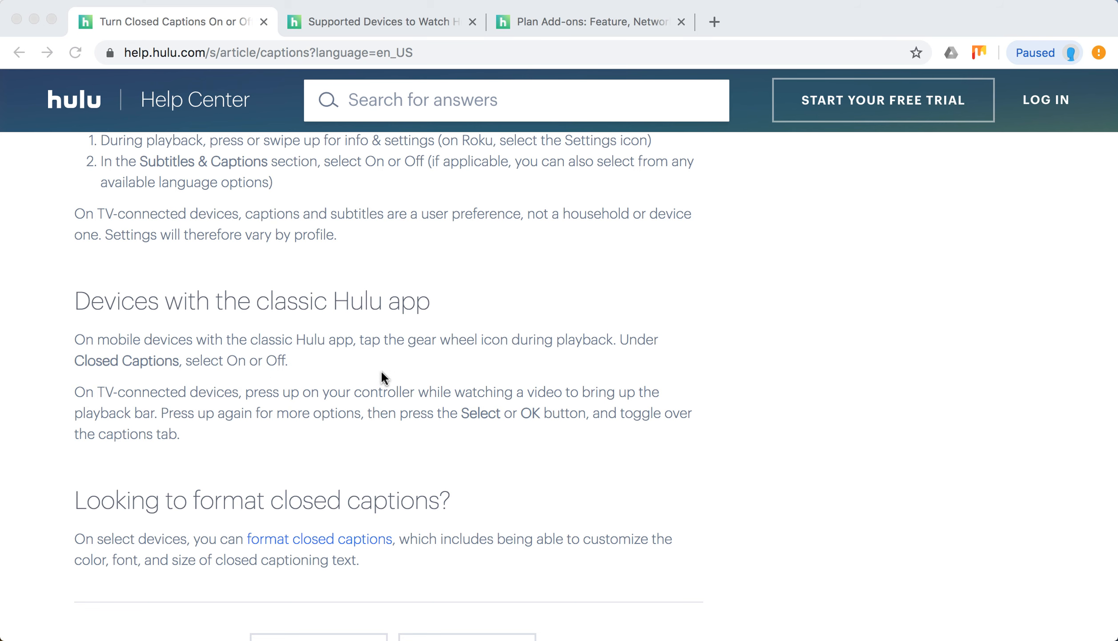
scroll("down", 3)
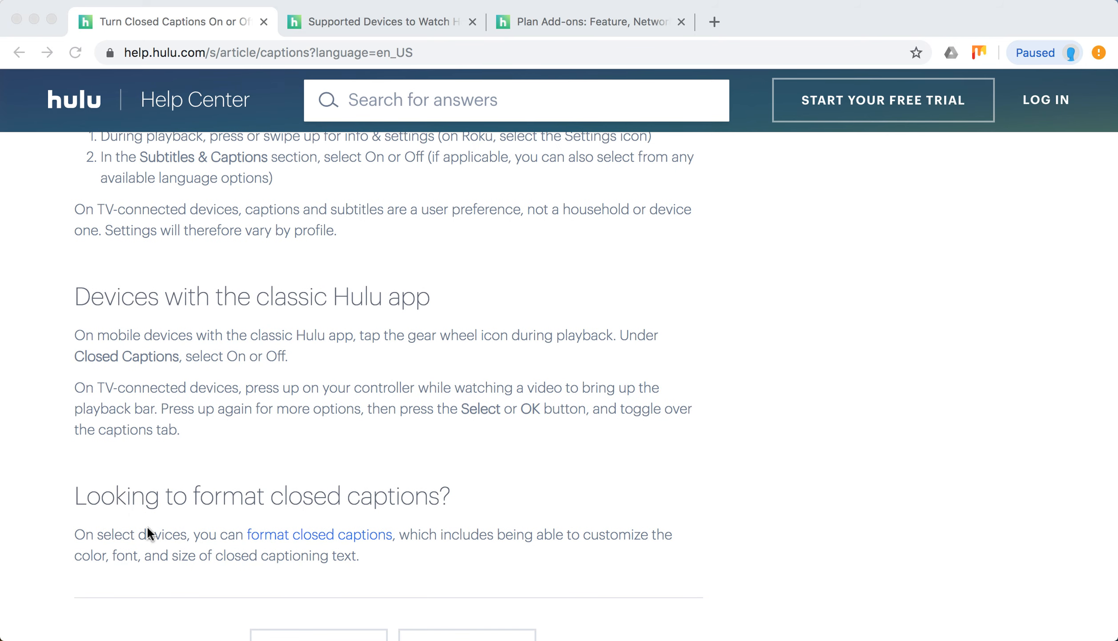
mouse_move(198, 499)
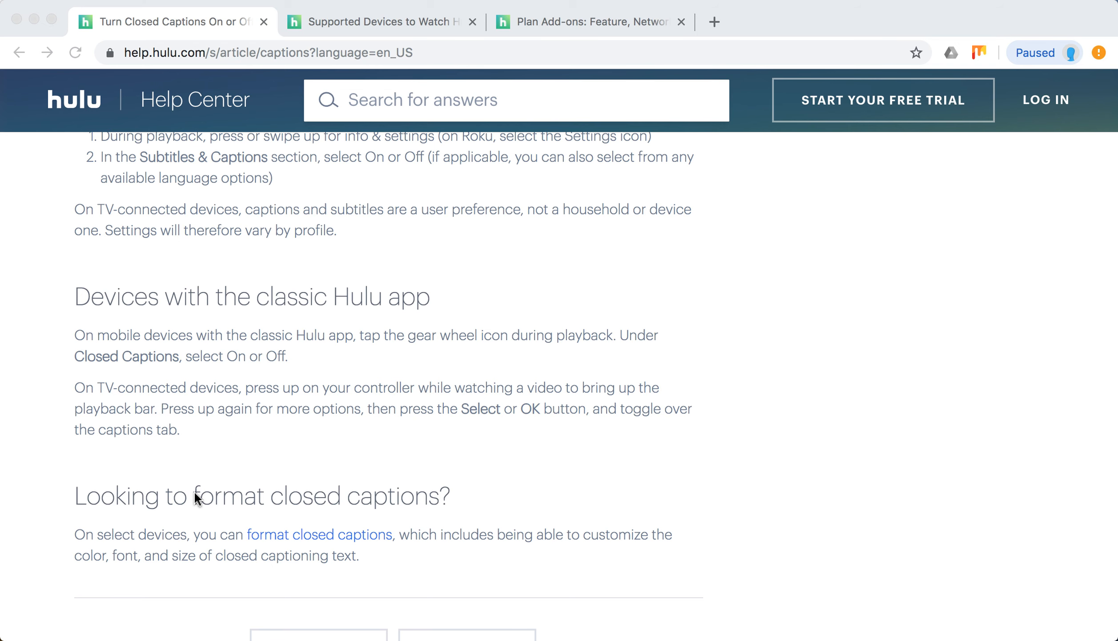
scroll("up", 3)
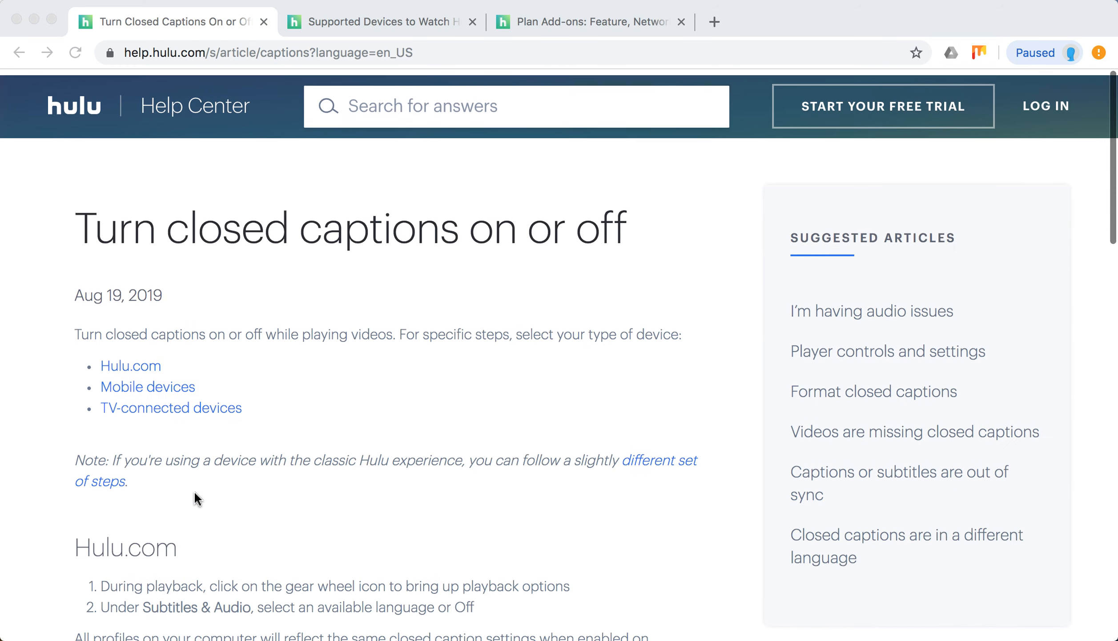
scroll("down", 3)
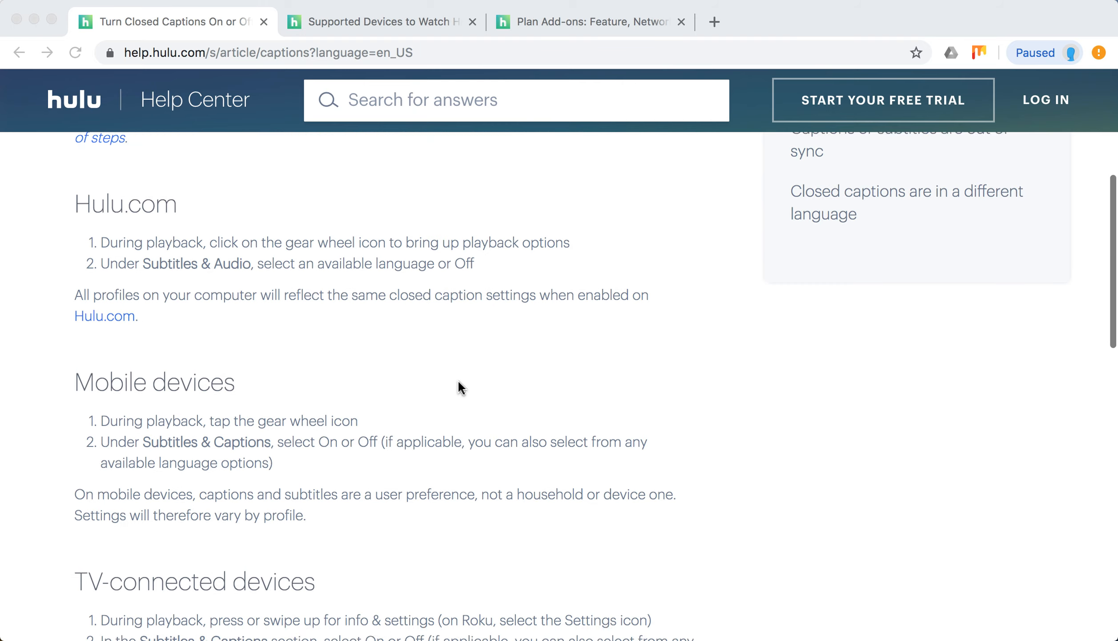